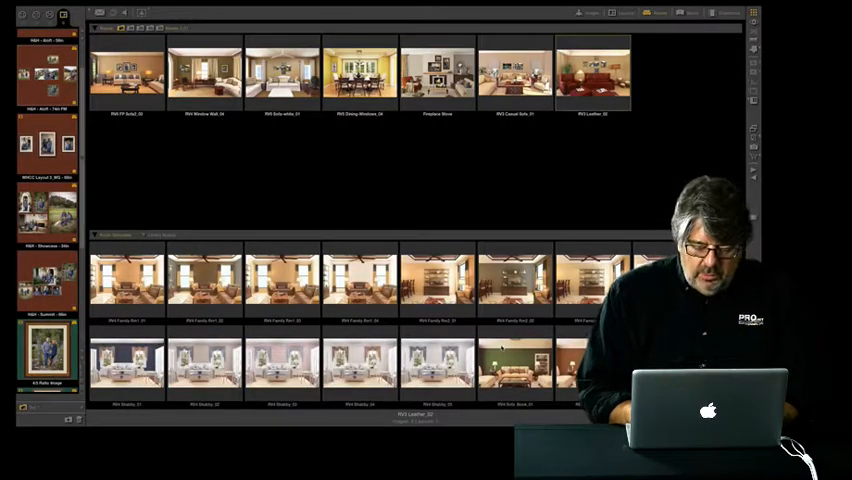
# Step: Open the brown-walled living-room sample scene full size from the room library
pyautogui.scroll(-3)
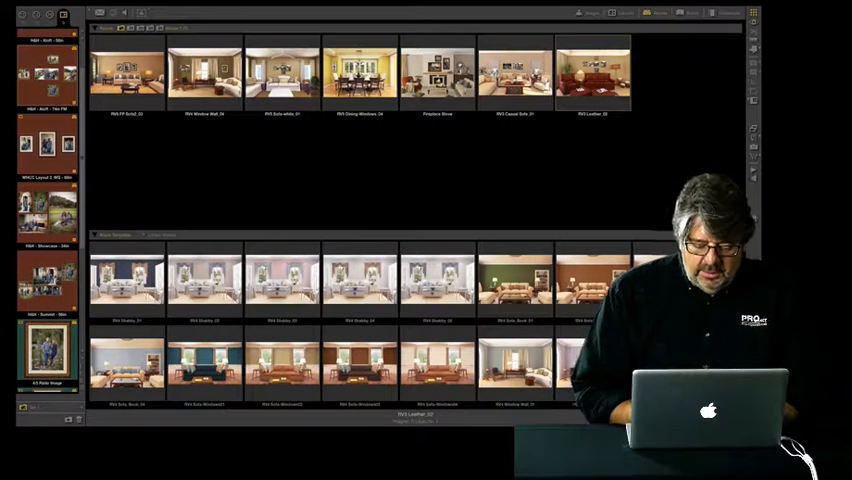
pyautogui.doubleClick(592, 76)
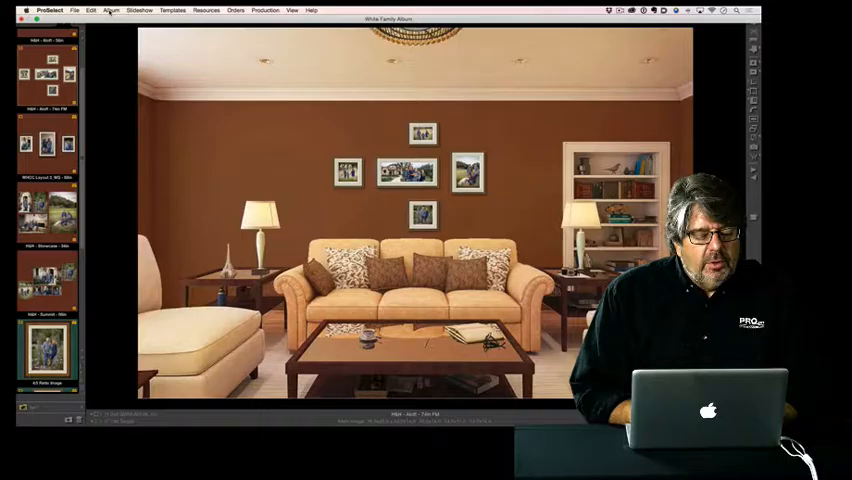
# Step: Load the three-opening vertical template in the Template Editor
pyautogui.click(110, 10)
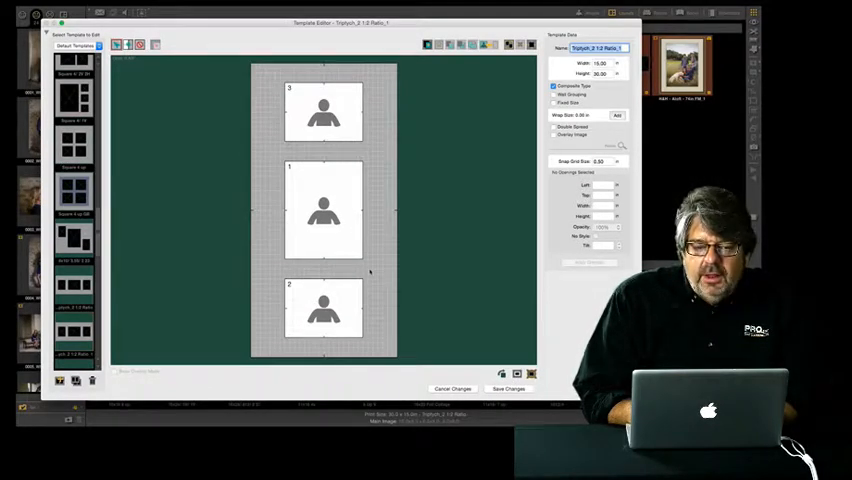
# Step: Return to the family album's thumbnail view of their outdoor portraits
pyautogui.click(324, 310)
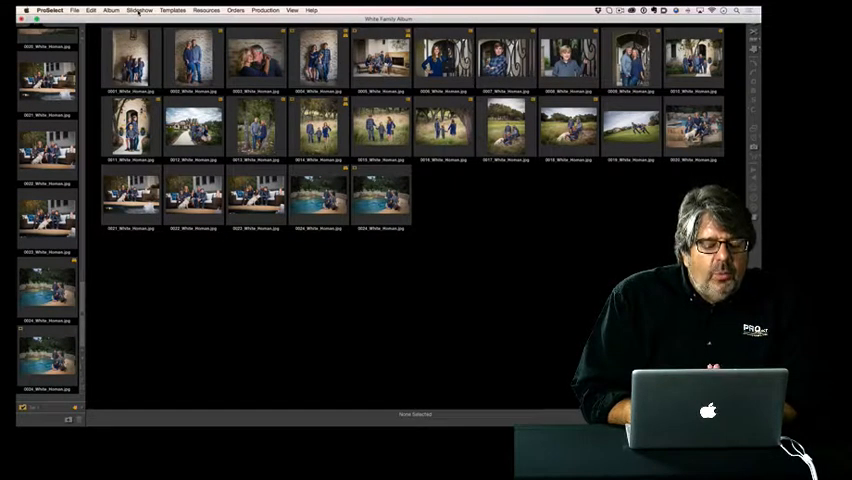
# Step: Add the client's hallway-wall photo with the flower stand to the album and show it full size
pyautogui.click(112, 10)
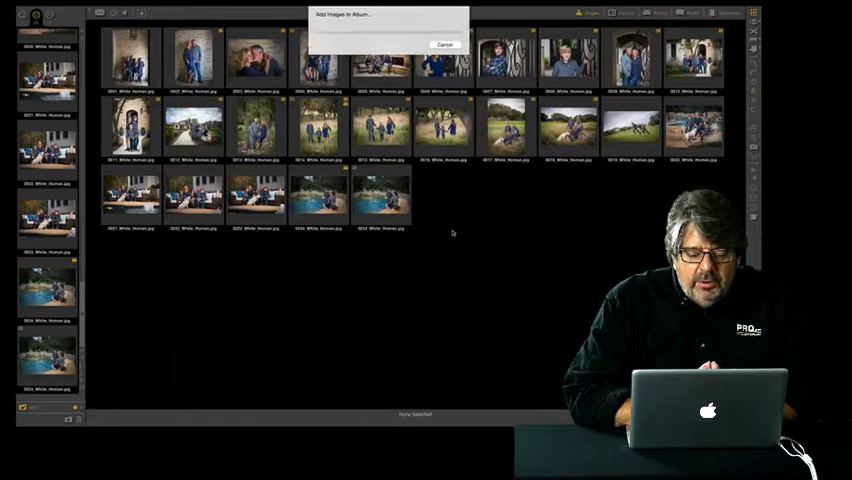
pyautogui.click(446, 44)
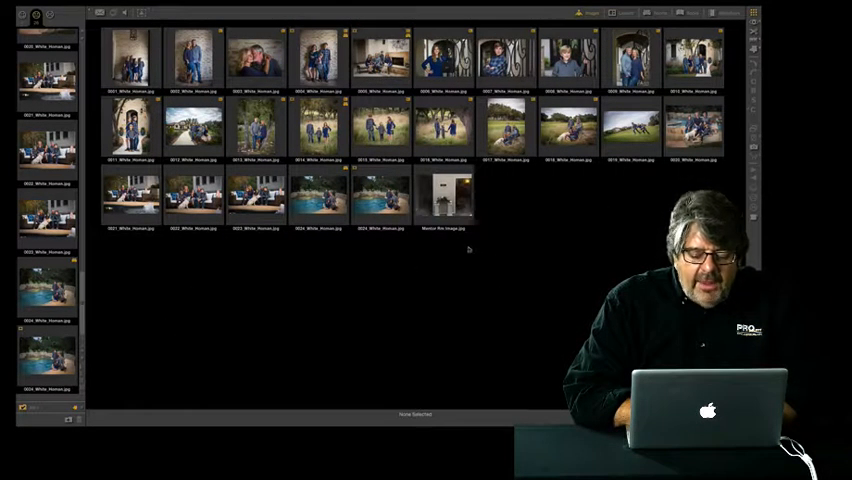
pyautogui.doubleClick(442, 196)
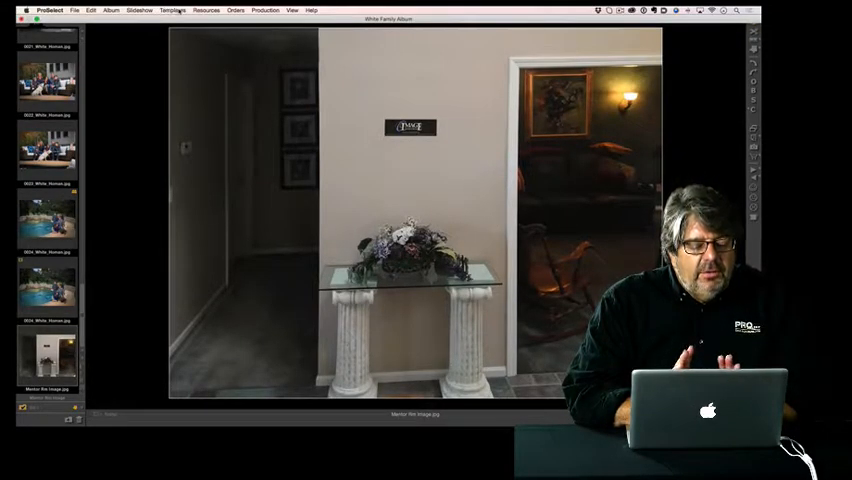
# Step: Register the hallway photo as a room via Setup Rooms and hang the framed pool portrait above the flower stand
pyautogui.click(206, 10)
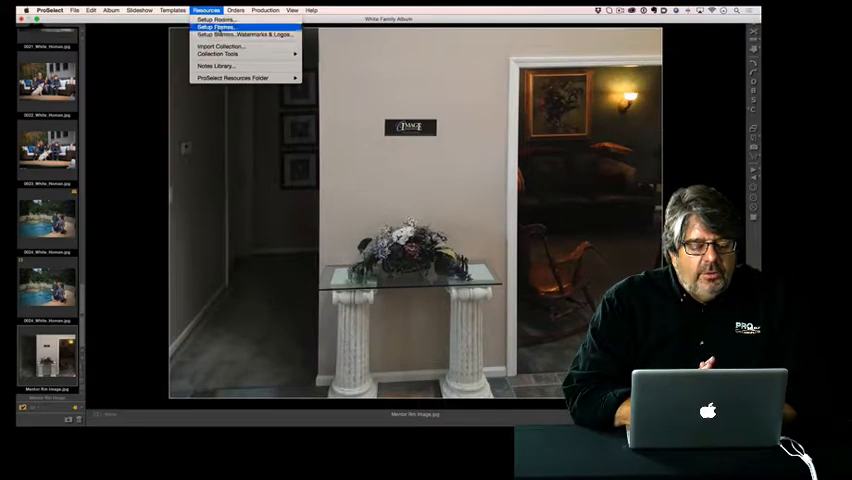
pyautogui.click(216, 28)
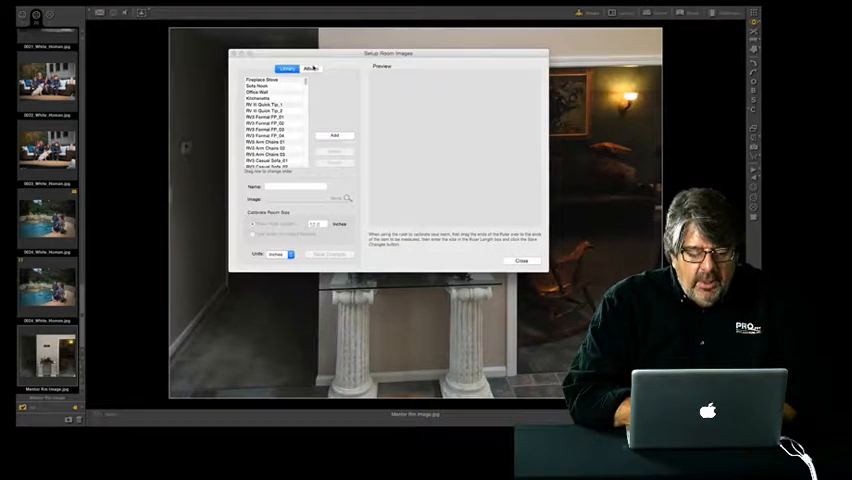
pyautogui.click(312, 68)
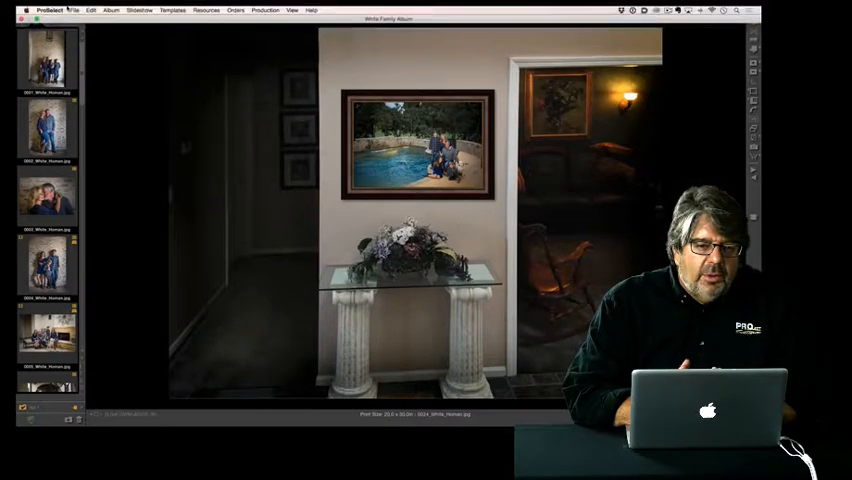
pyautogui.click(74, 10)
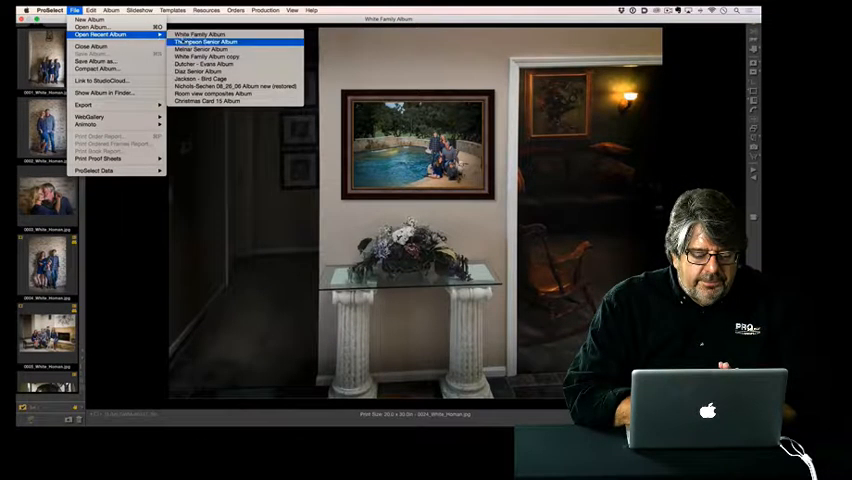
pyautogui.click(204, 42)
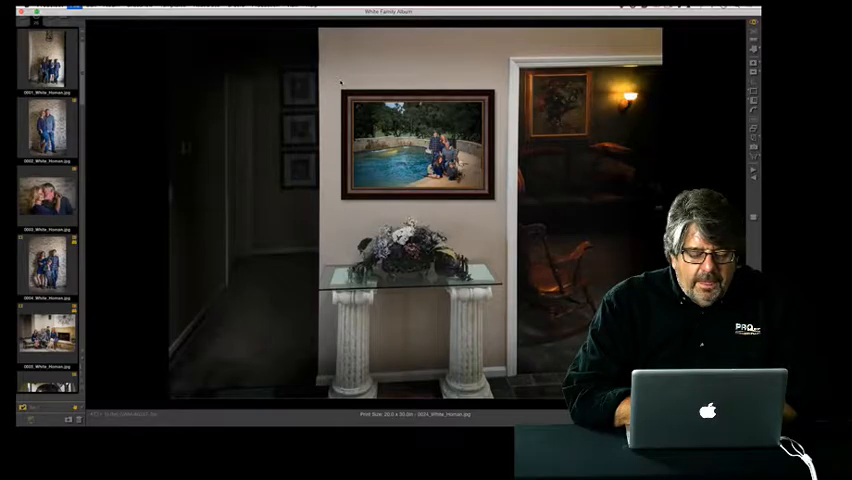